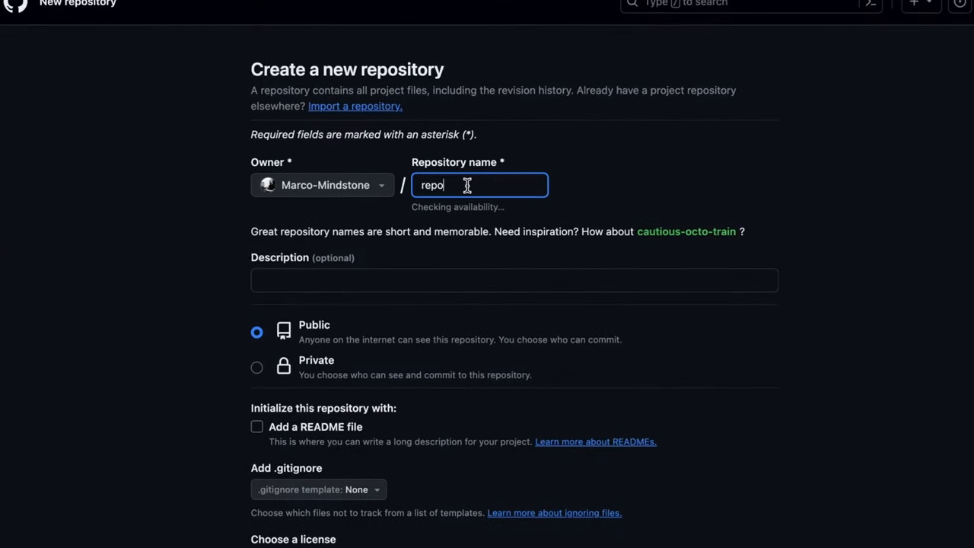
Name the repository 'repo-example' with description 'A repository is like a digital folder.'.
{"action": "type", "text": "-example"}
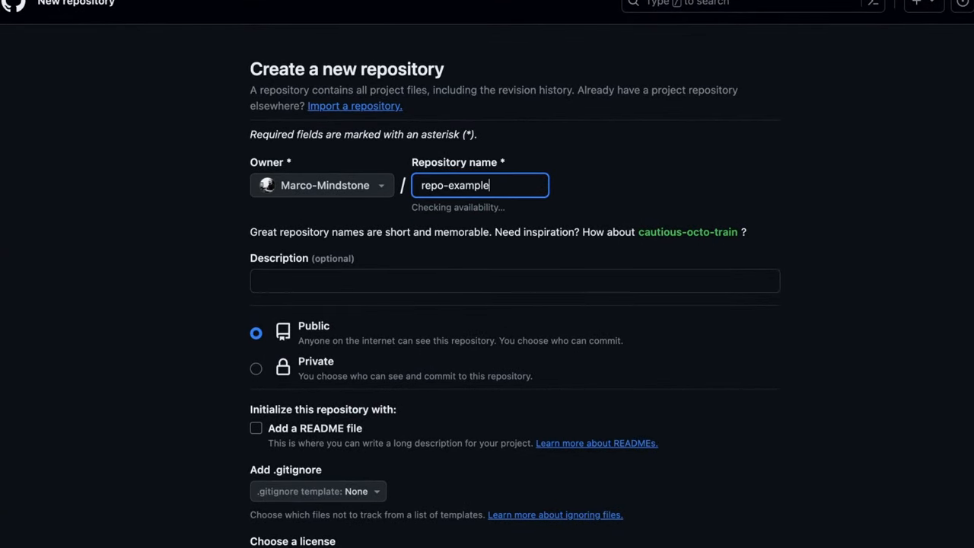
{"action": "type", "text": "A re"}
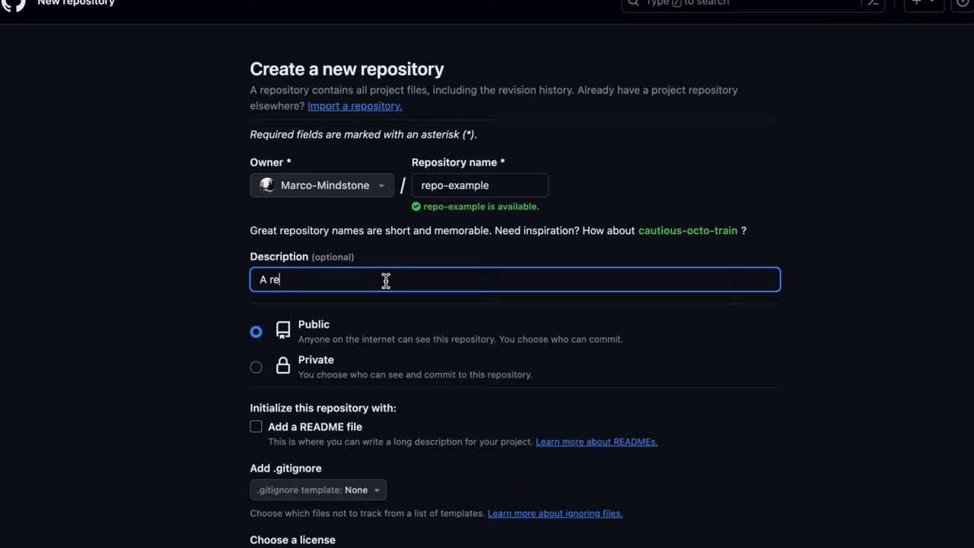
{"action": "type", "text": "pository is like"}
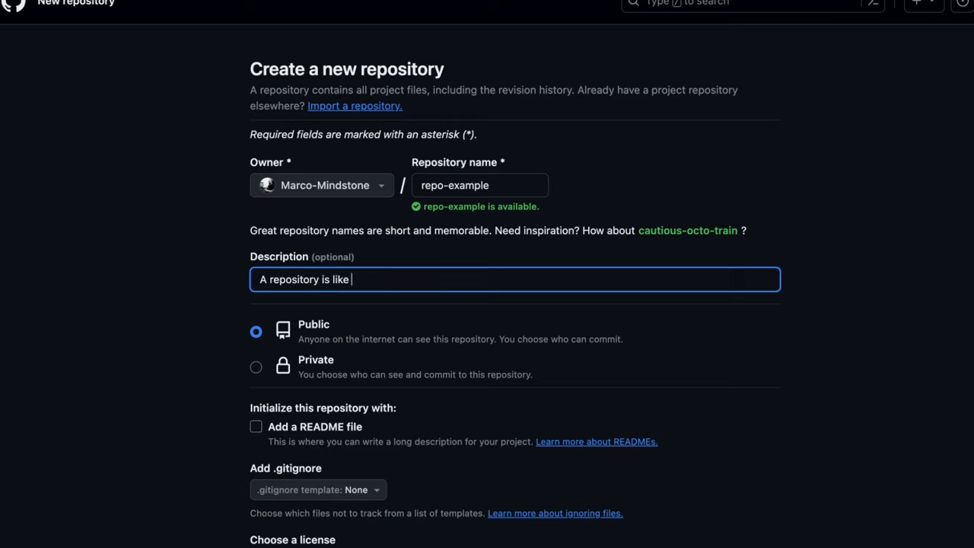
{"action": "type", "text": "a digital fold"}
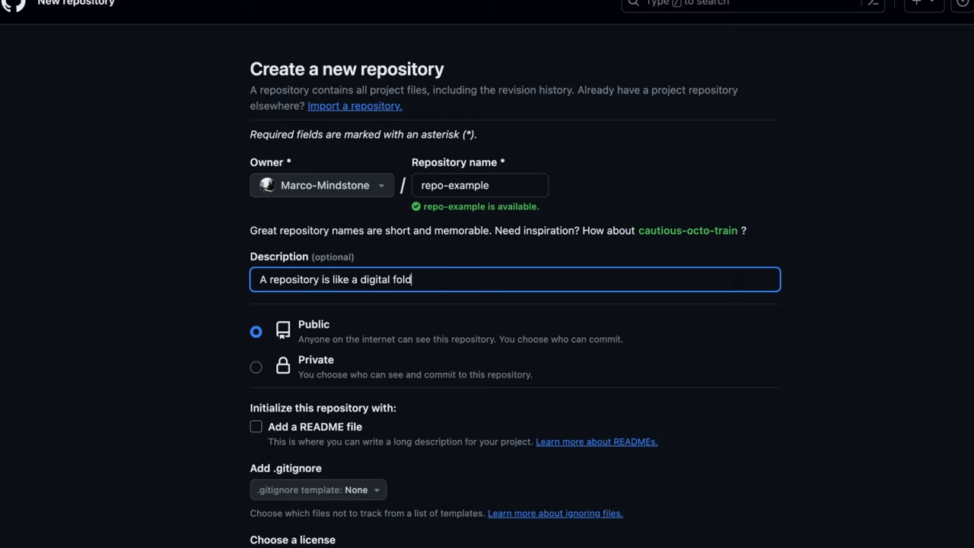
{"action": "type", "text": "er."}
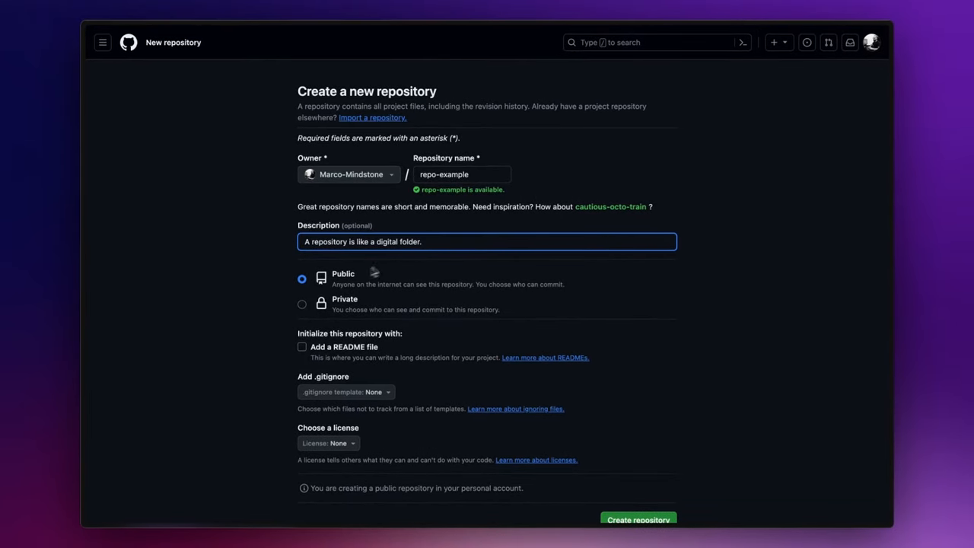
Make the repository private, include a README file, and submit it for creation.
{"action": "left_click", "coordinate": [302, 303]}
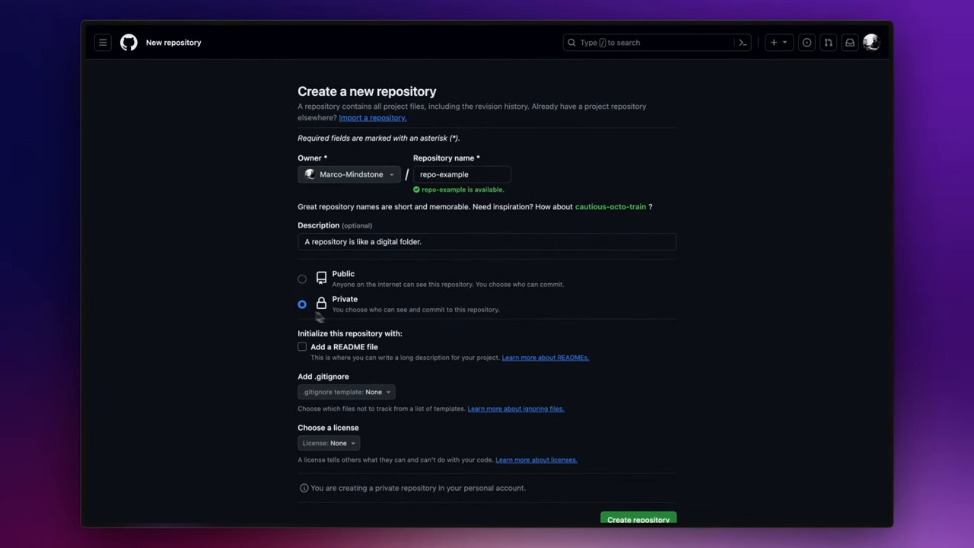
{"action": "left_click", "coordinate": [302, 347]}
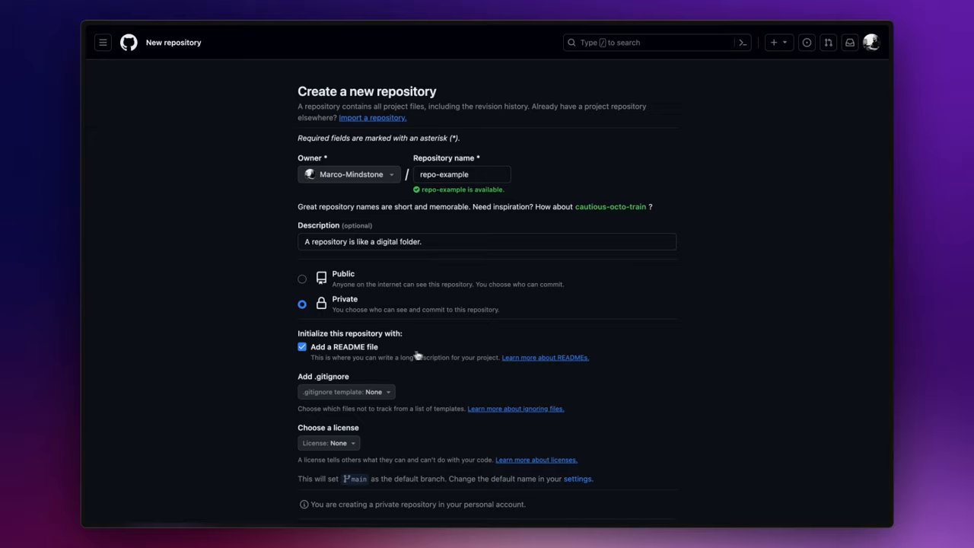
{"action": "left_click", "coordinate": [632, 421]}
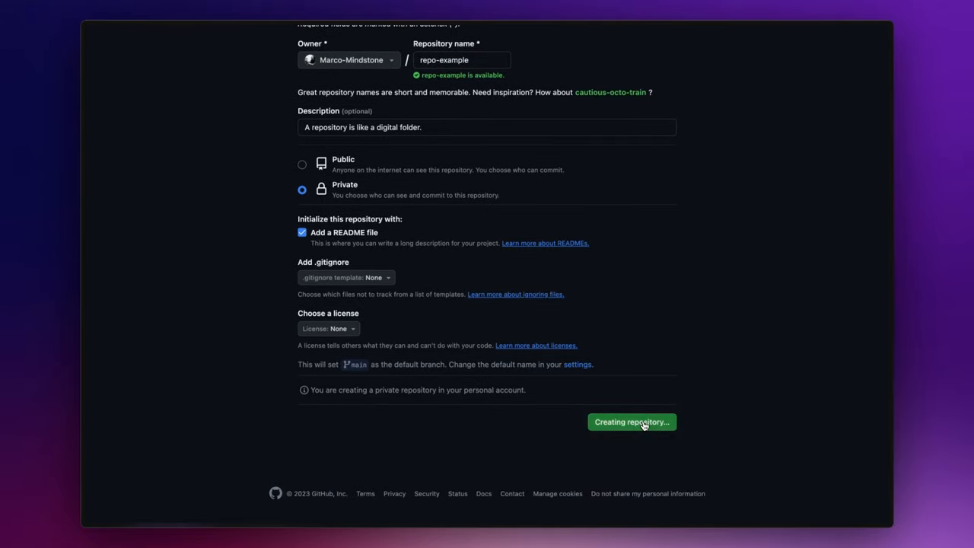
{"action": "left_click", "coordinate": [631, 421]}
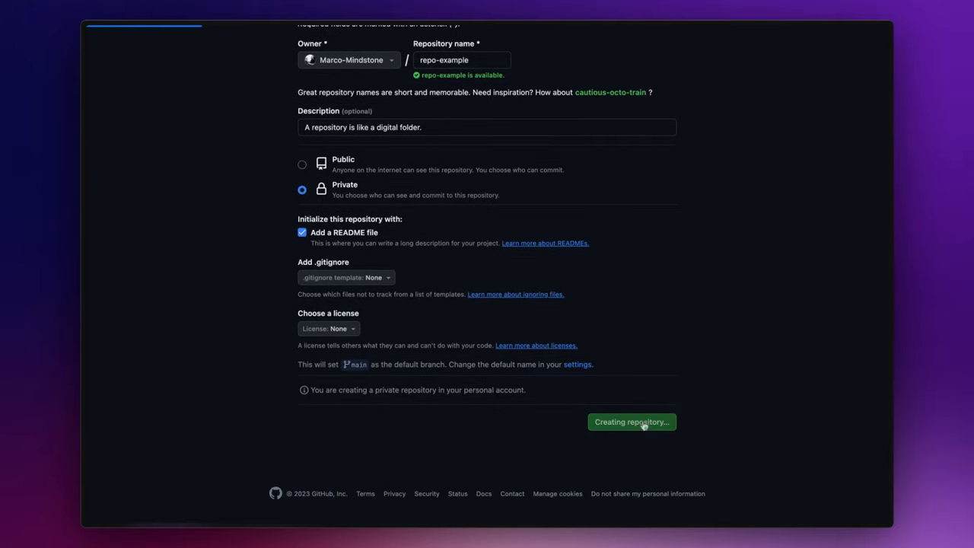